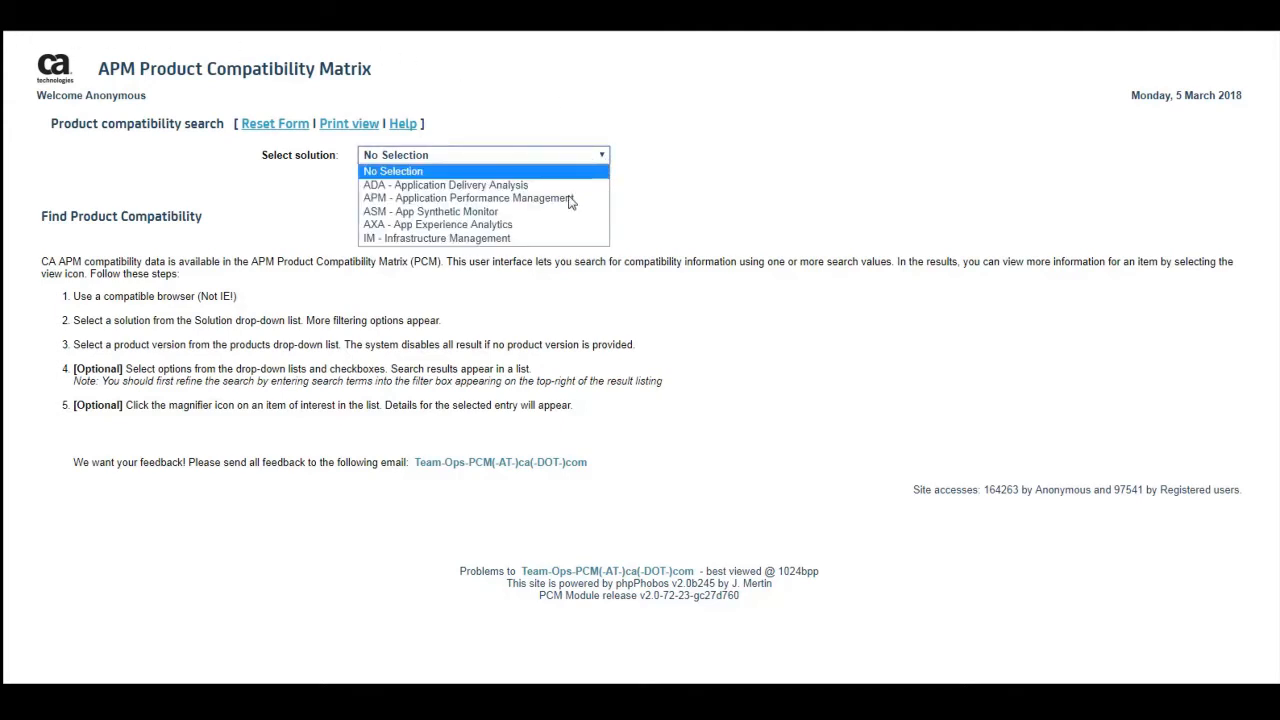
Select 'APM - Application Performance Management' as the solution
click(467, 198)
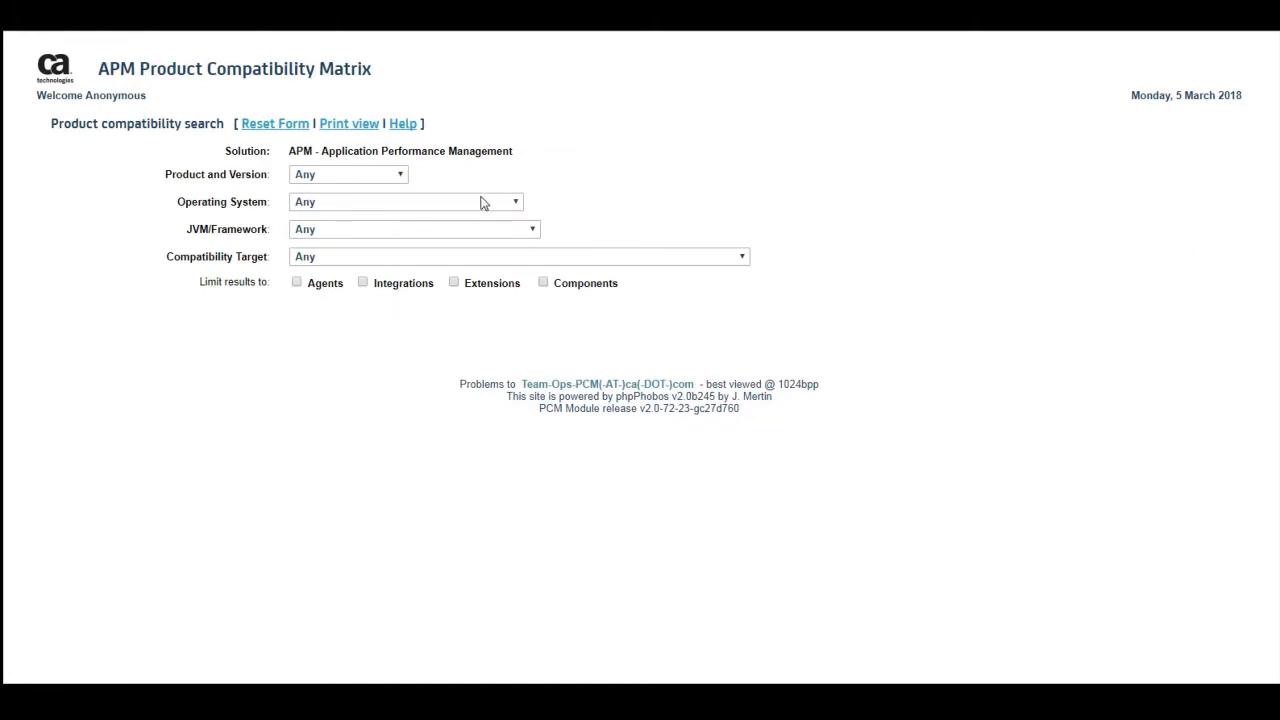
Set the product version to 'APM - 10.5.x [GA]' to list its compatibility results
click(348, 174)
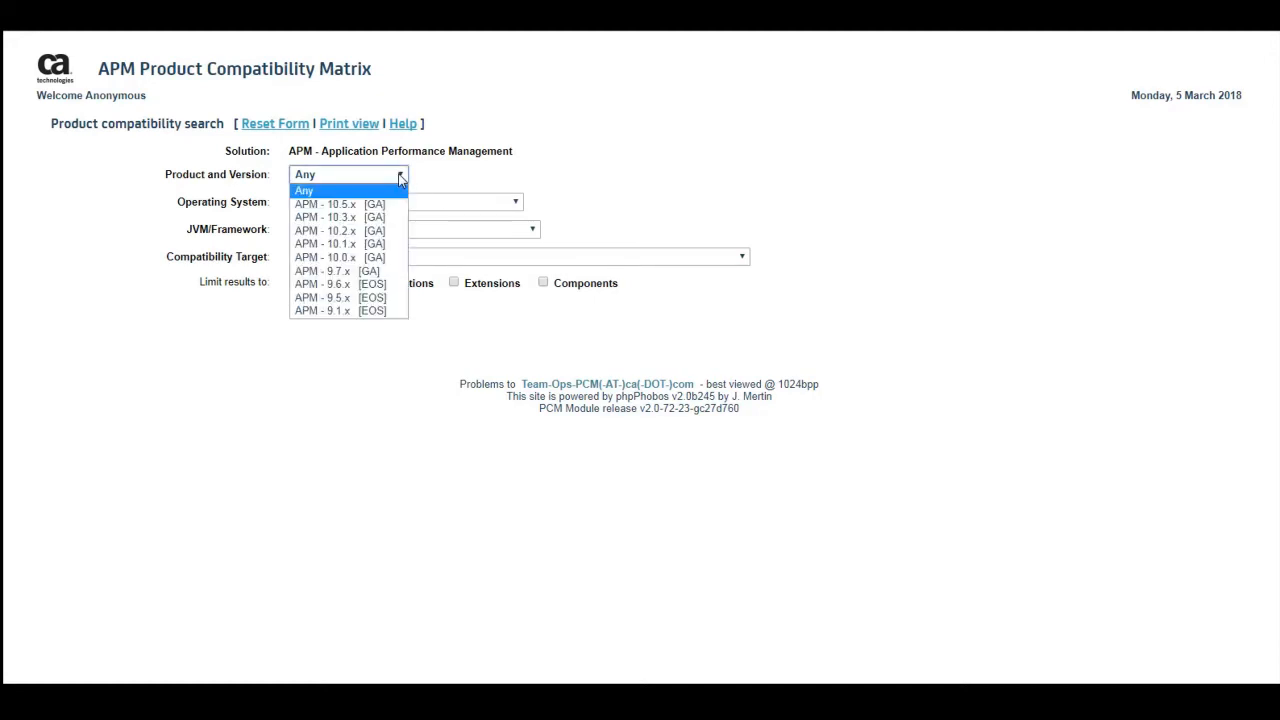
click(325, 204)
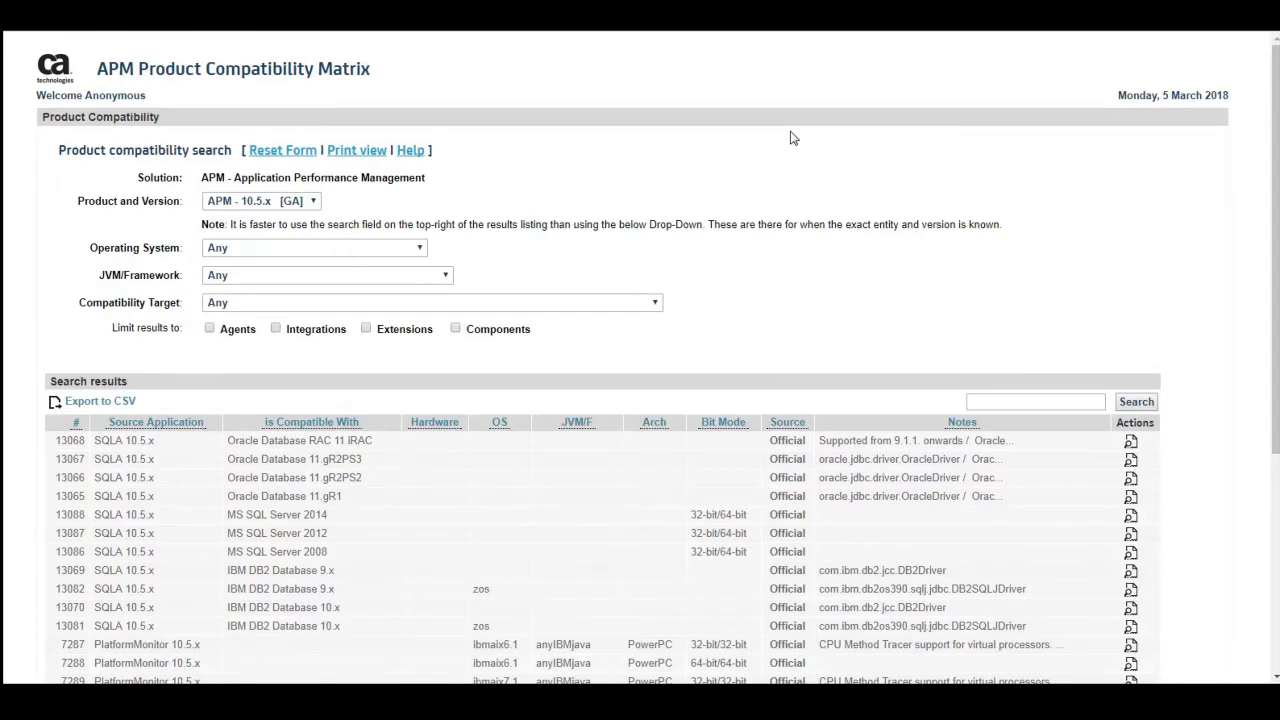
mouse_move(621, 146)
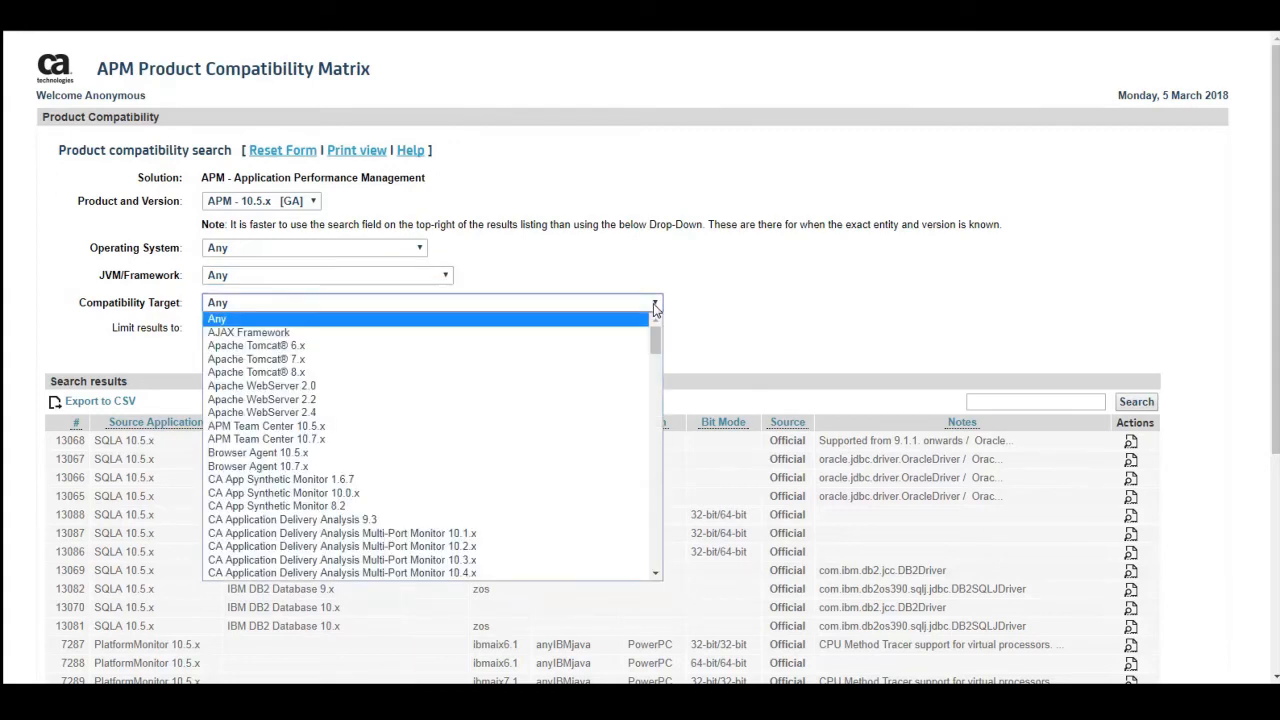
click(217, 318)
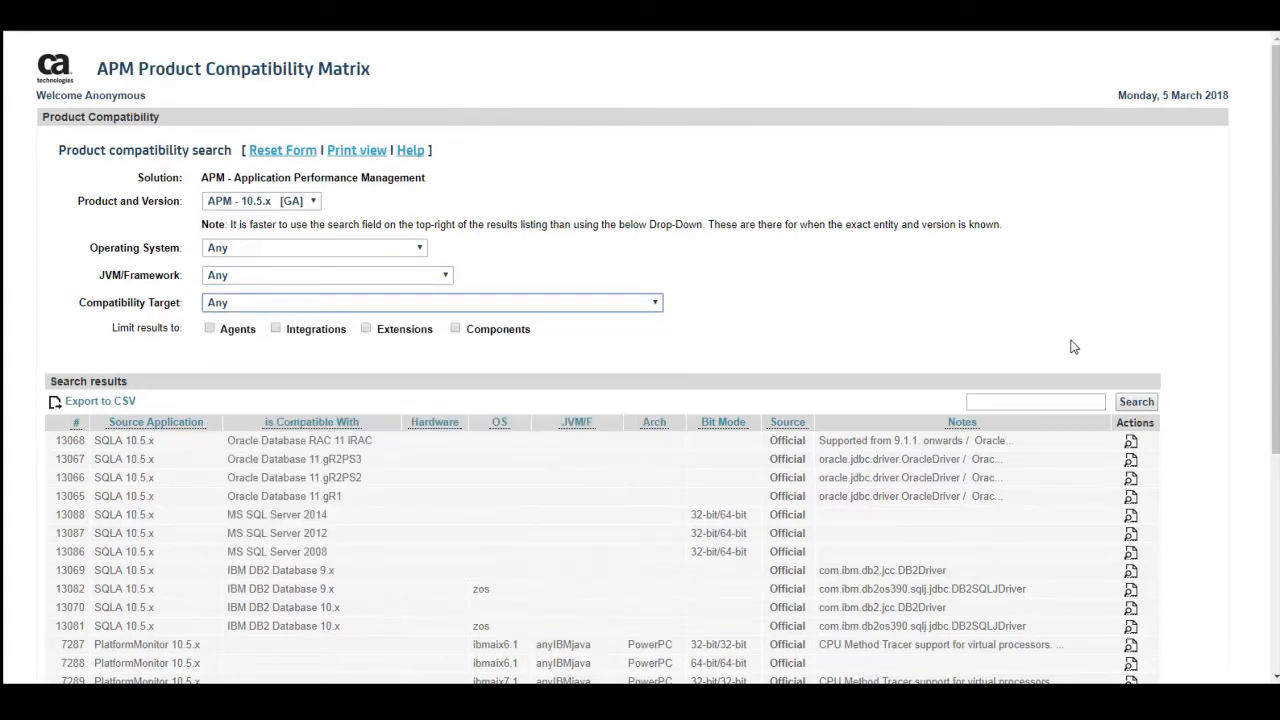
scroll(down, 3)
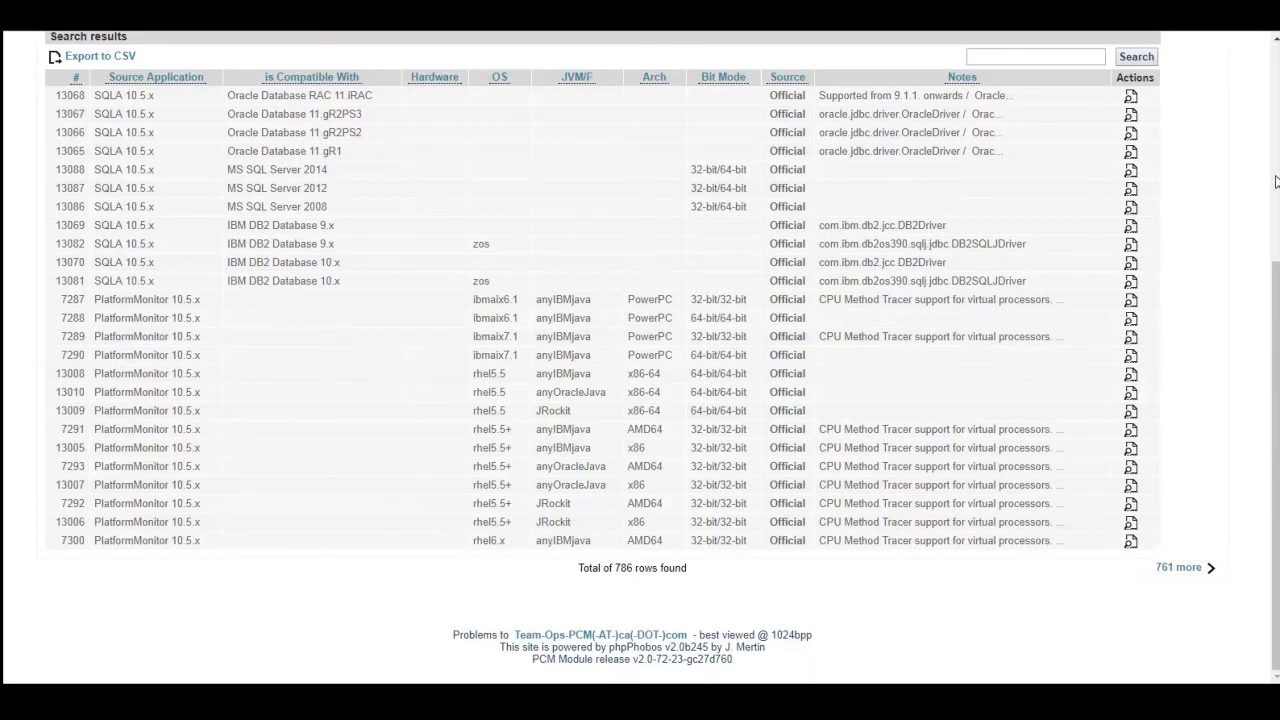
scroll(up, 3)
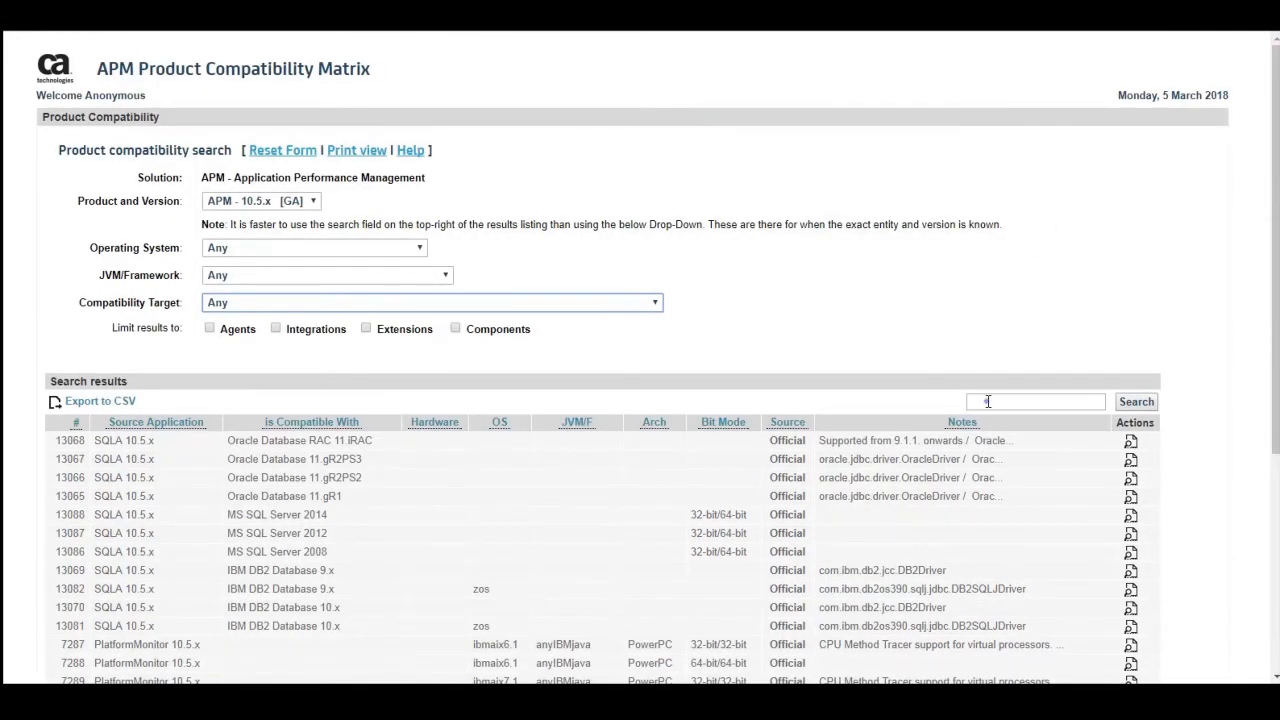
Filter the APM 10.5.x results by 'TIM' and export them to CSV
text(TIM)
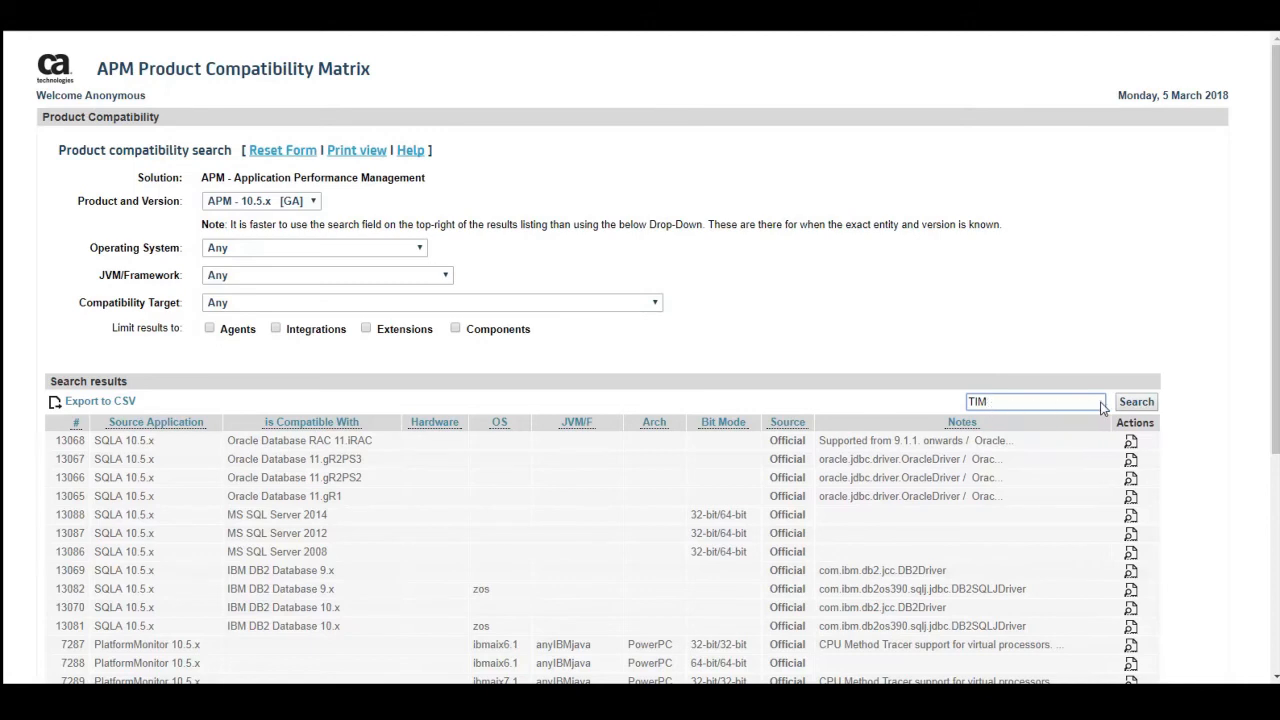
click(1136, 401)
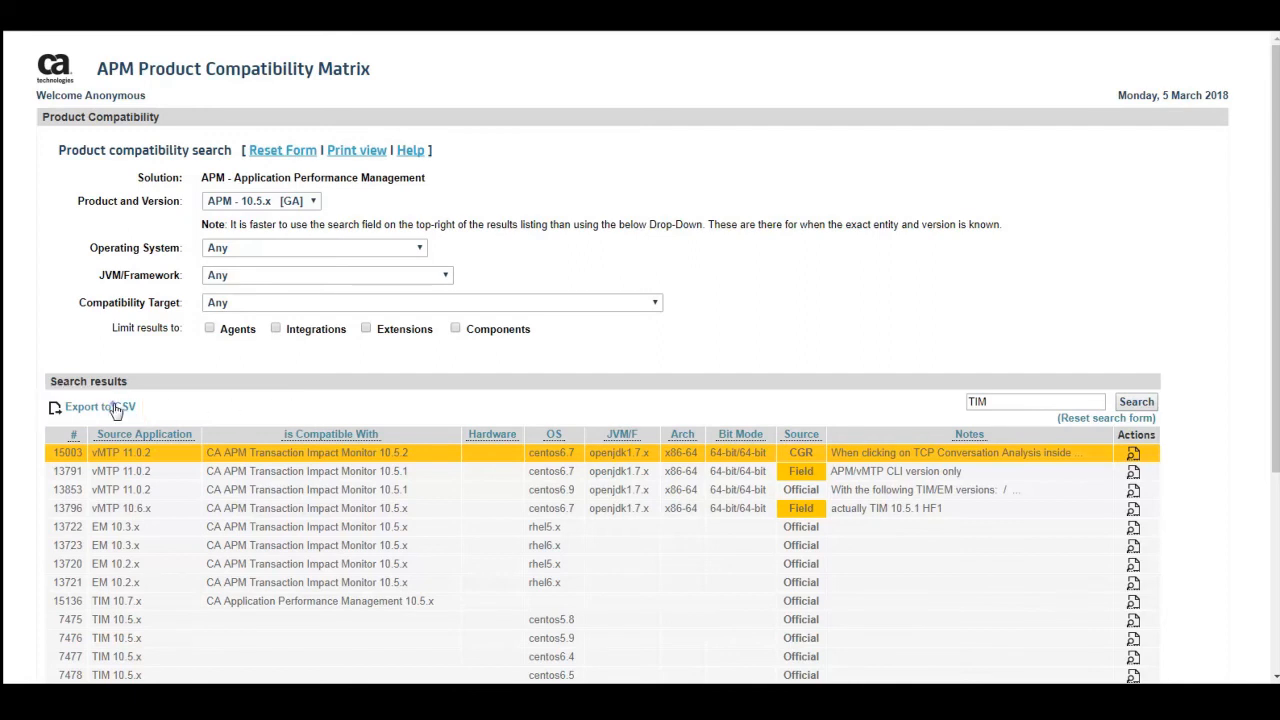
click(98, 409)
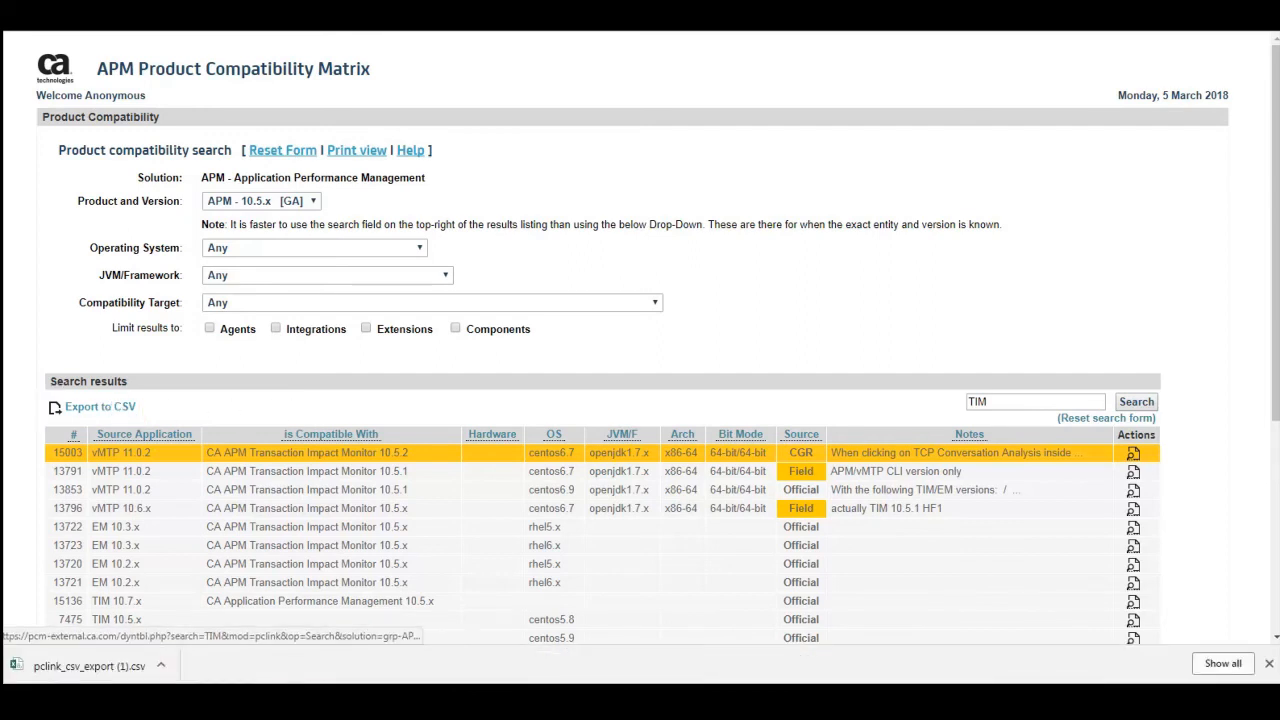